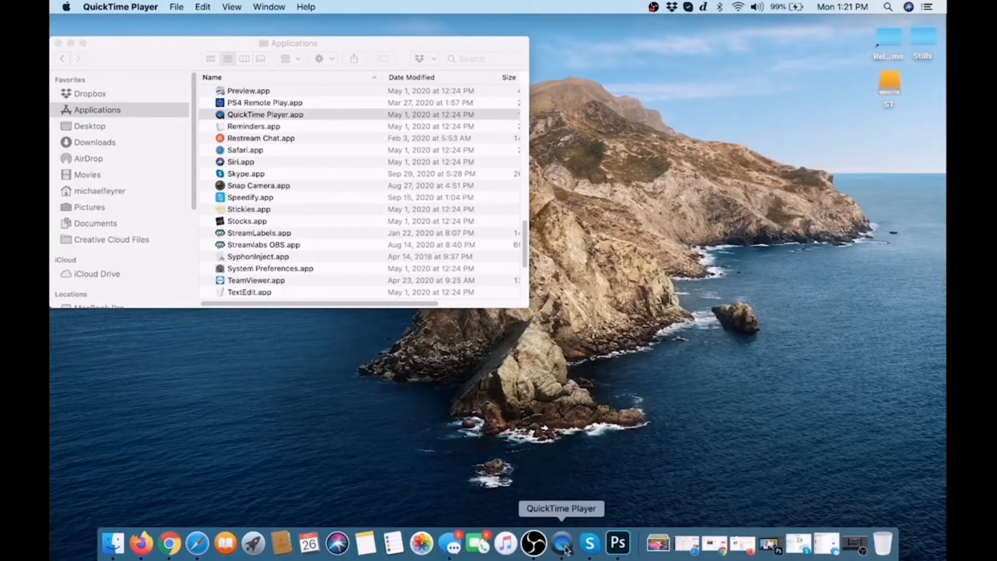
- Start a new screen recording from the QuickTime Player Dock icon's quick actions
right_click(560, 547)
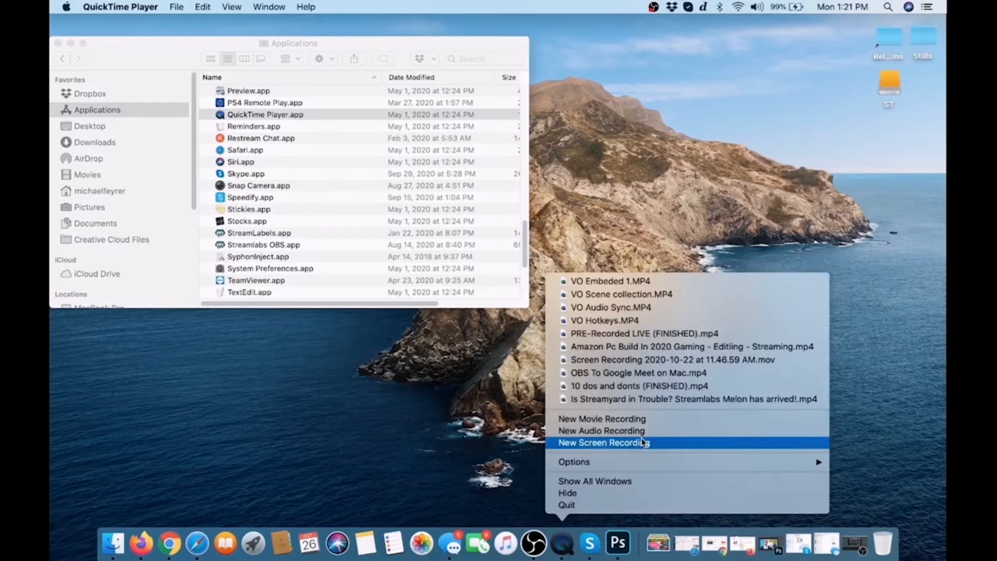
left_click(603, 443)
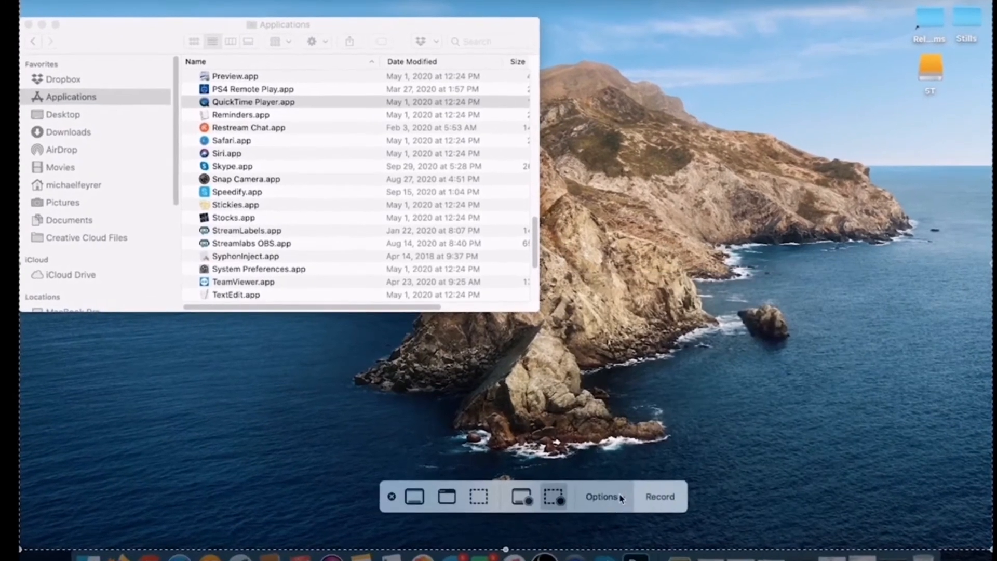
left_click(605, 497)
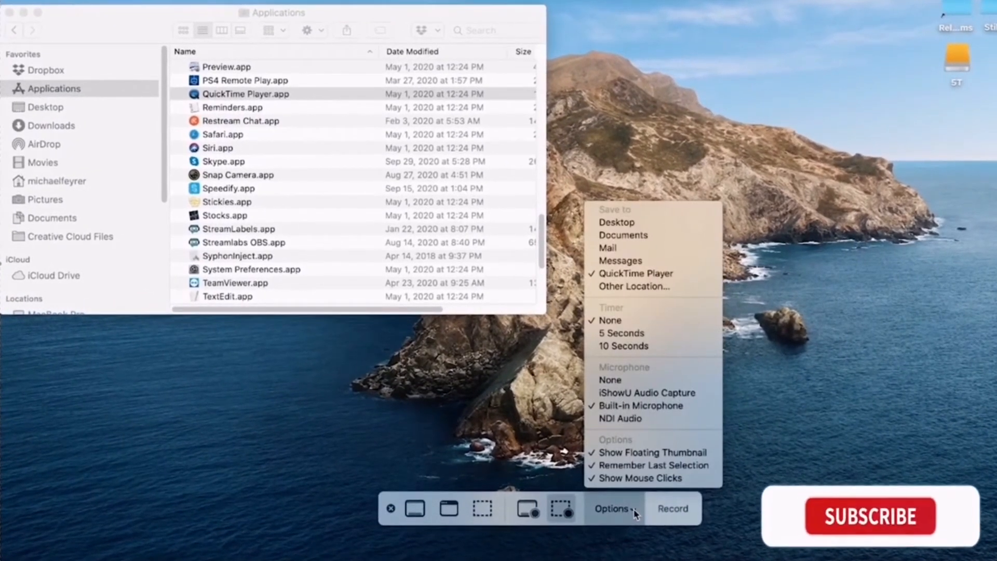
mouse_move(623, 235)
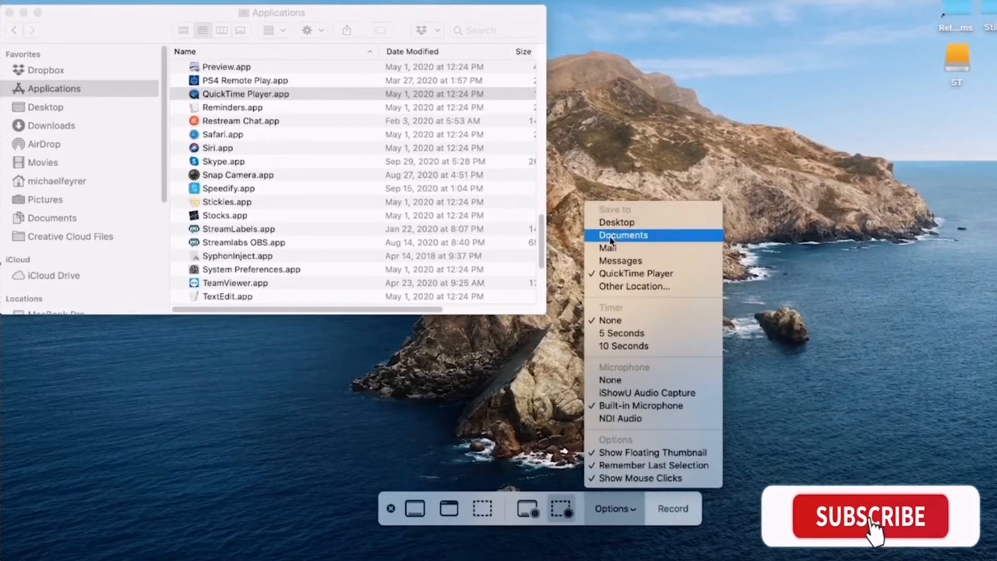
mouse_move(634, 287)
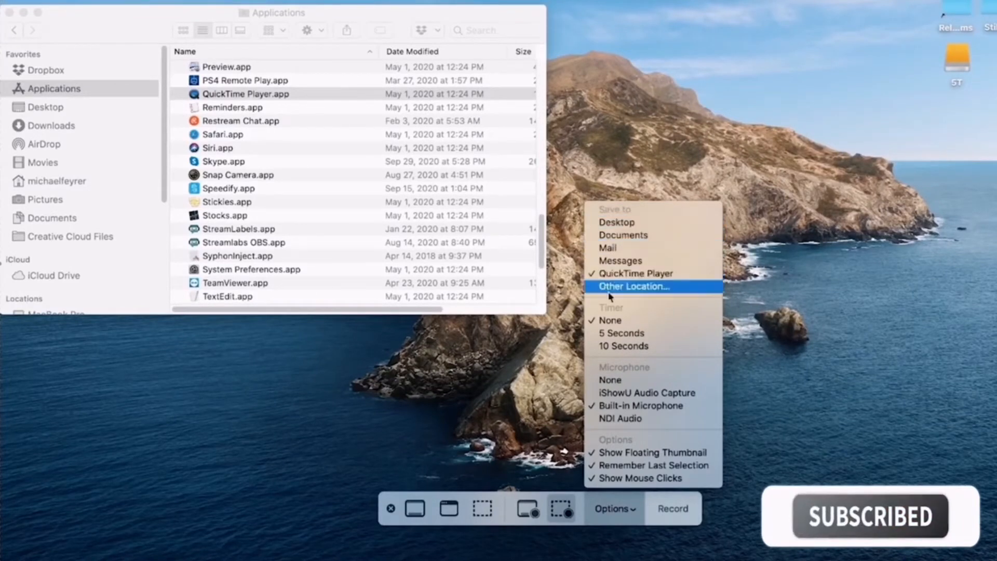
mouse_move(640, 405)
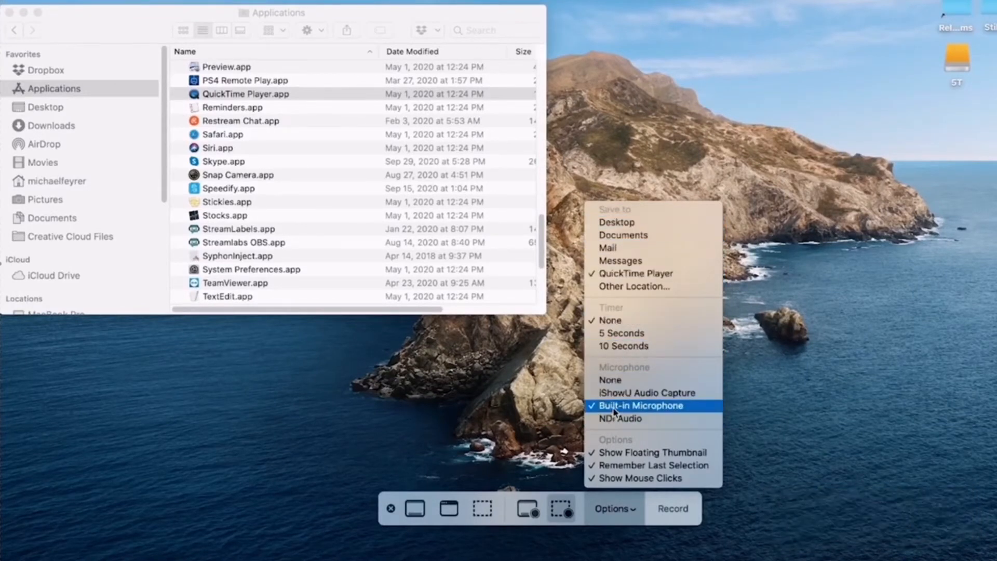
mouse_move(650, 453)
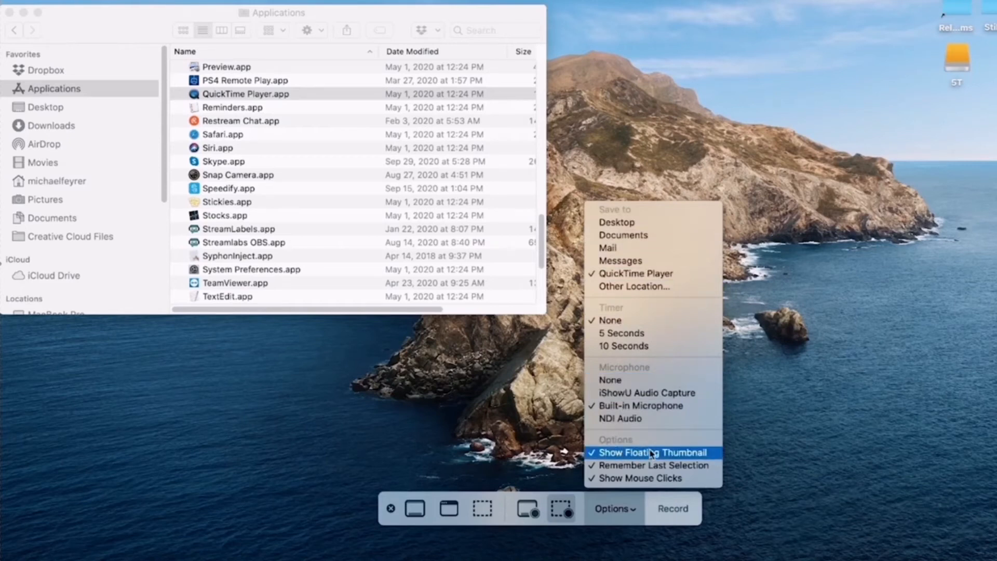
mouse_move(613, 478)
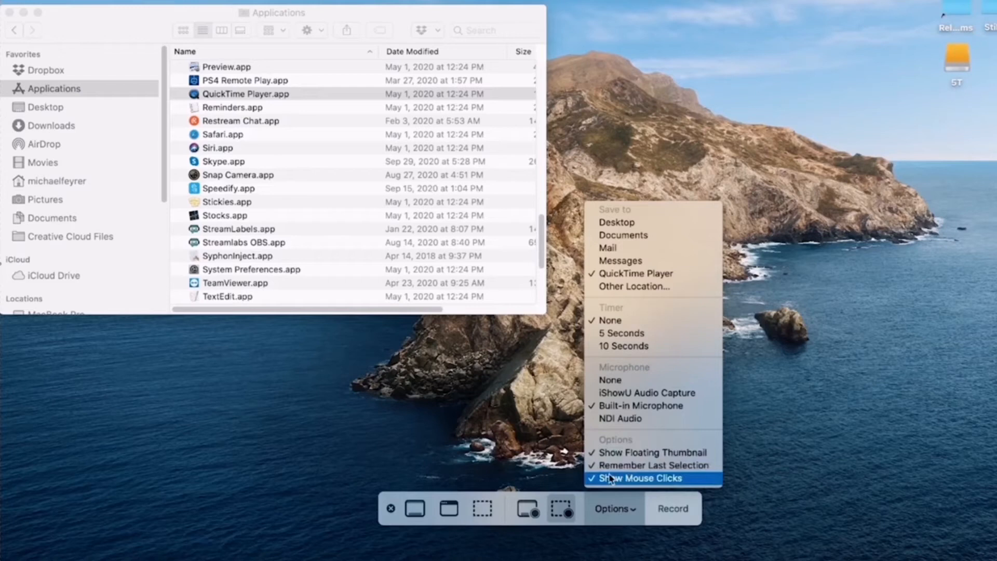
left_click(637, 478)
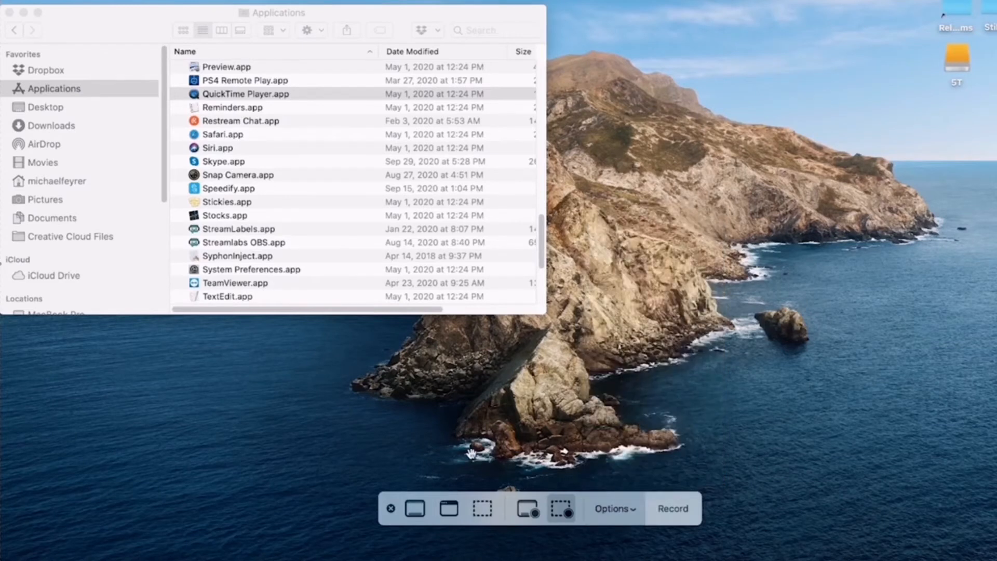
mouse_move(557, 507)
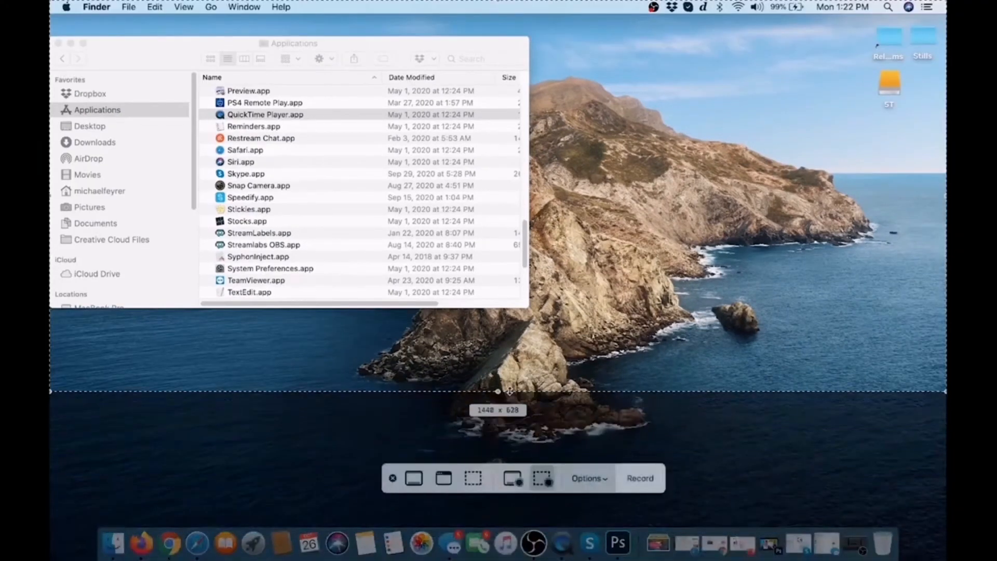
- Draw the selection rectangle marking the portion of the screen to record
left_click_drag(509, 391, 522, 526)
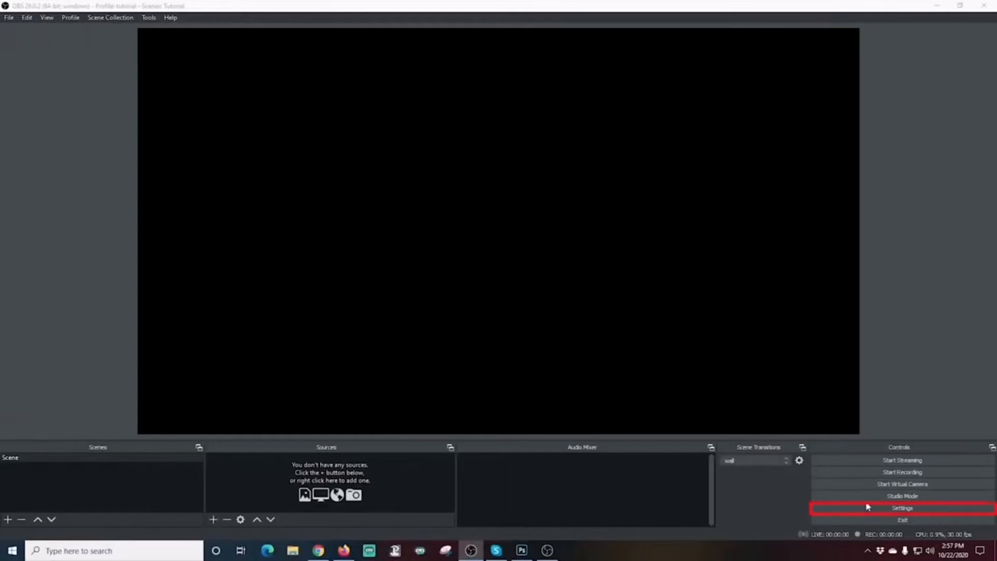
- Keep Output settings at recording path D:/, high quality and mp4 format, then apply and close
left_click(906, 507)
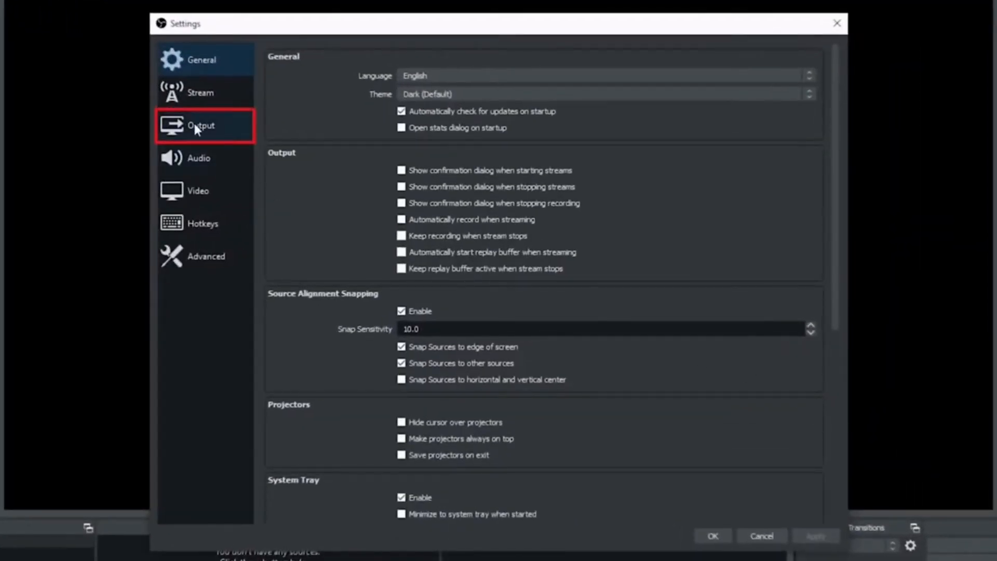
left_click(200, 125)
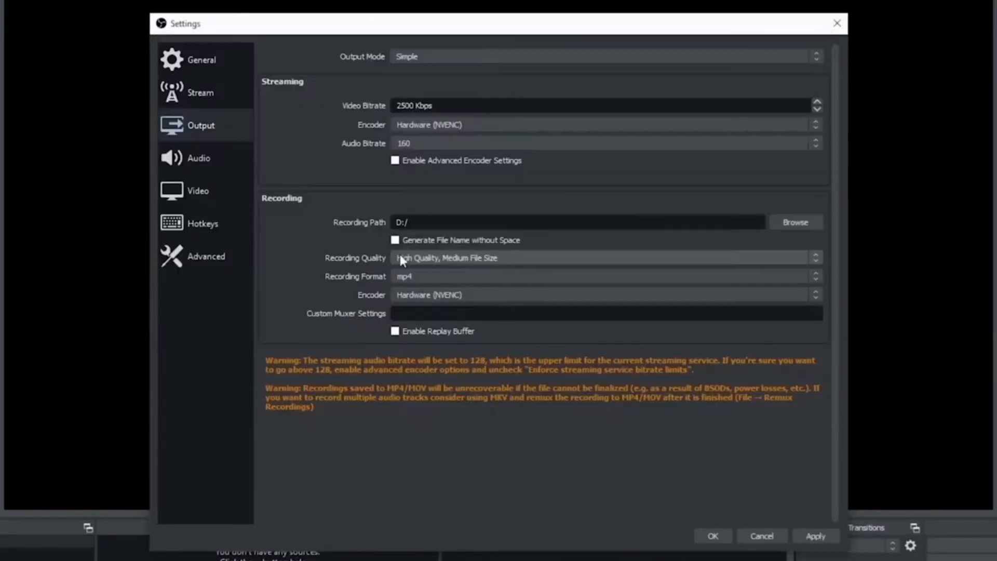
left_click(593, 258)
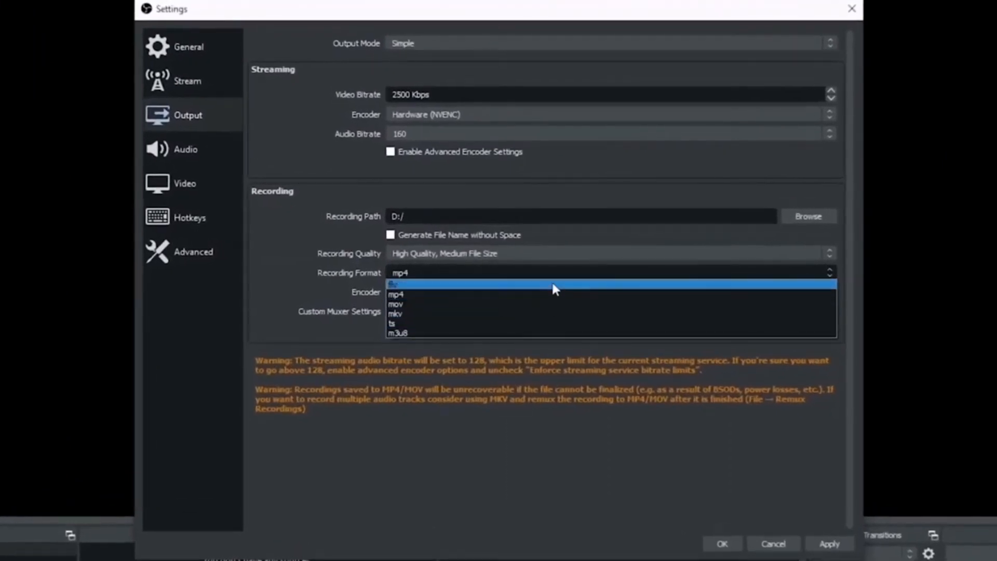
left_click(397, 293)
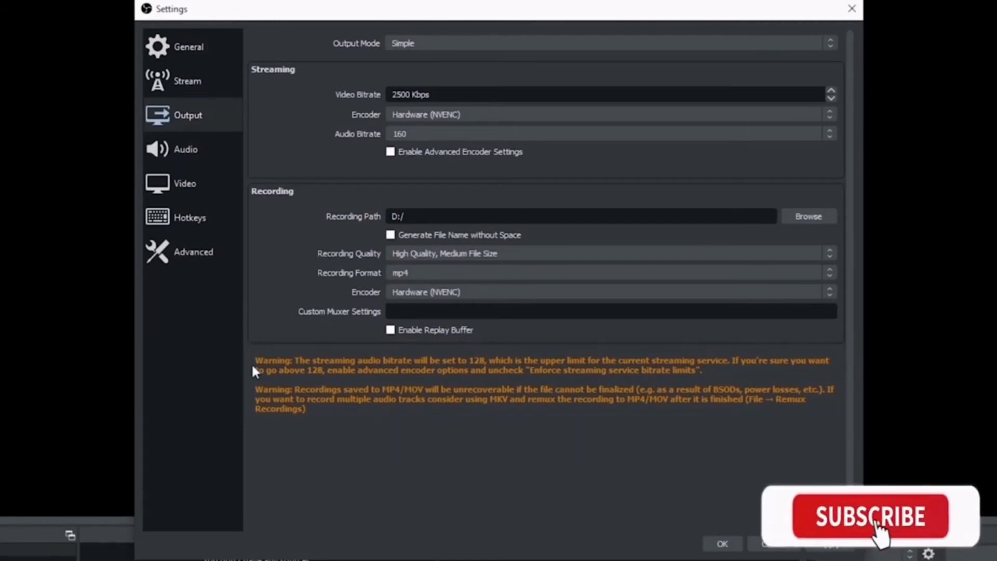
left_click(879, 528)
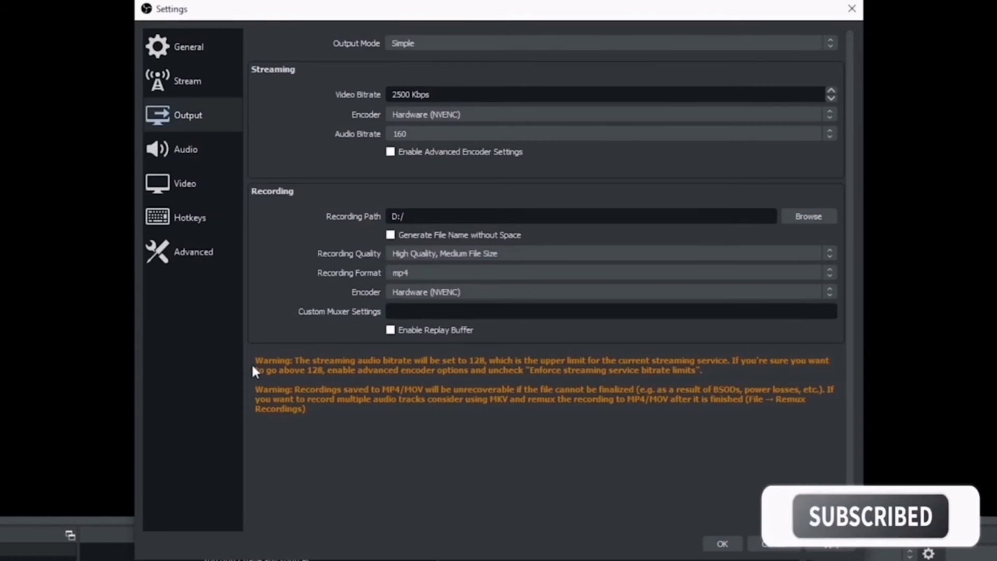
left_click(595, 292)
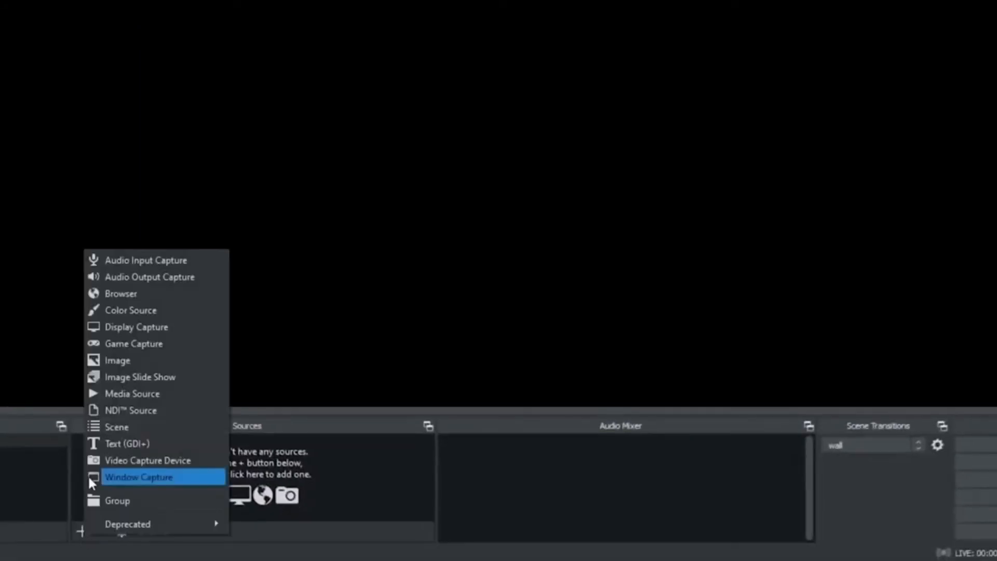
- Add a Display Capture source so the whole desktop shows in the preview
left_click(138, 477)
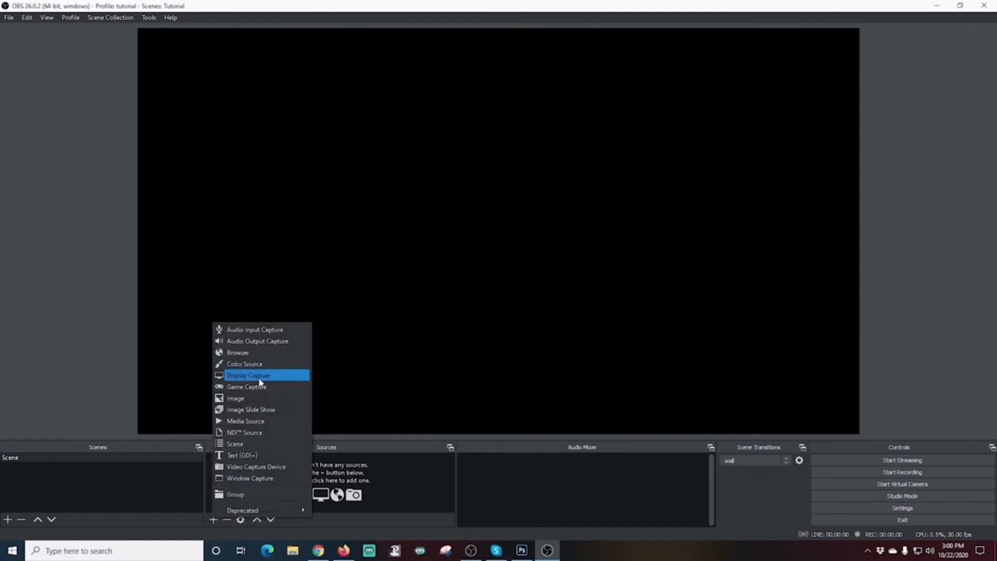
left_click(258, 375)
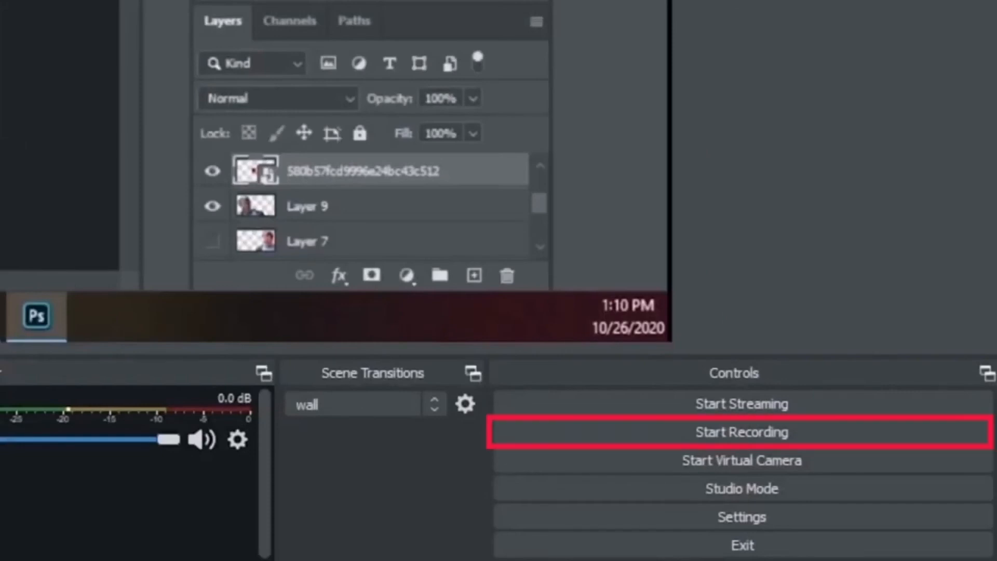
- Begin recording the captured display from the Controls panel
left_click(742, 432)
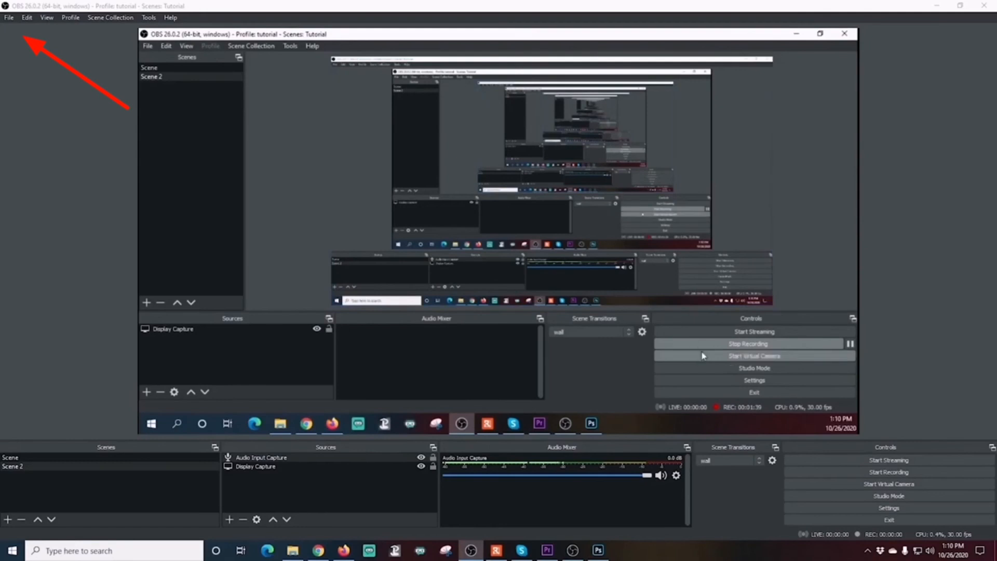
mouse_move(694, 347)
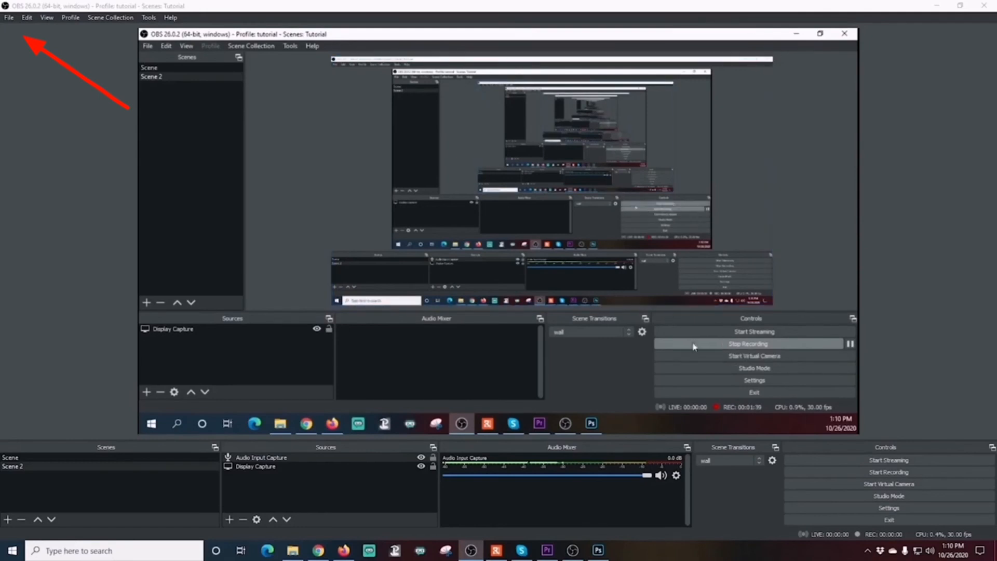